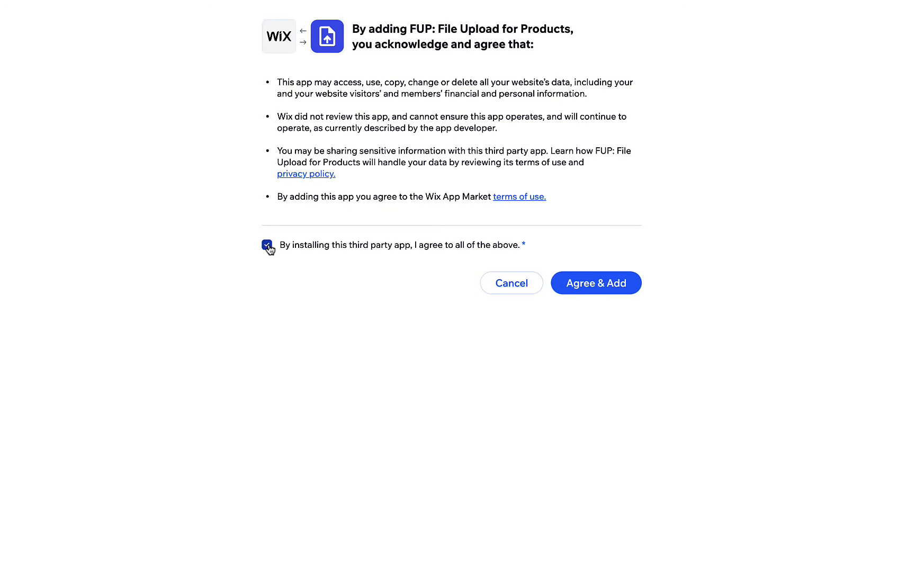
Accept the third-party terms and add FUP: File Upload for Products to the site.
left_click(595, 282)
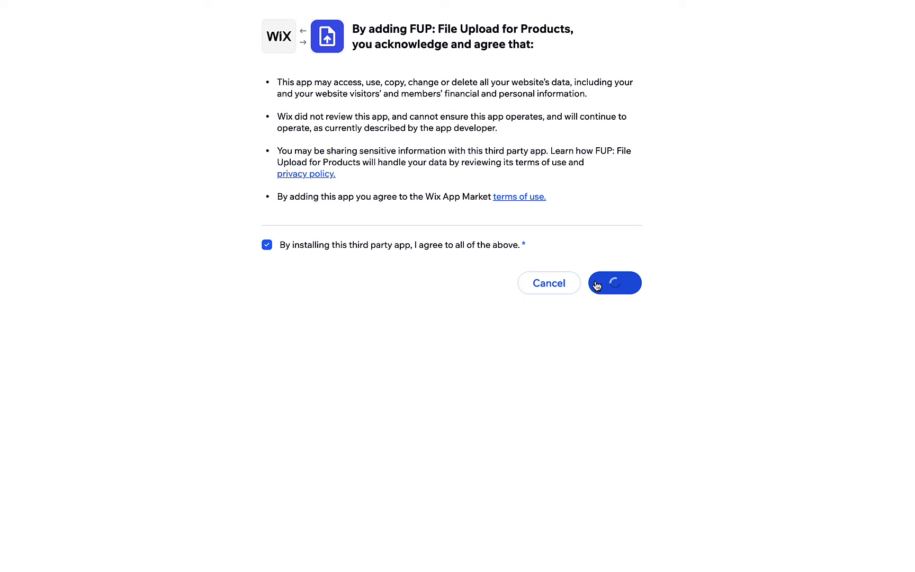
left_click(613, 283)
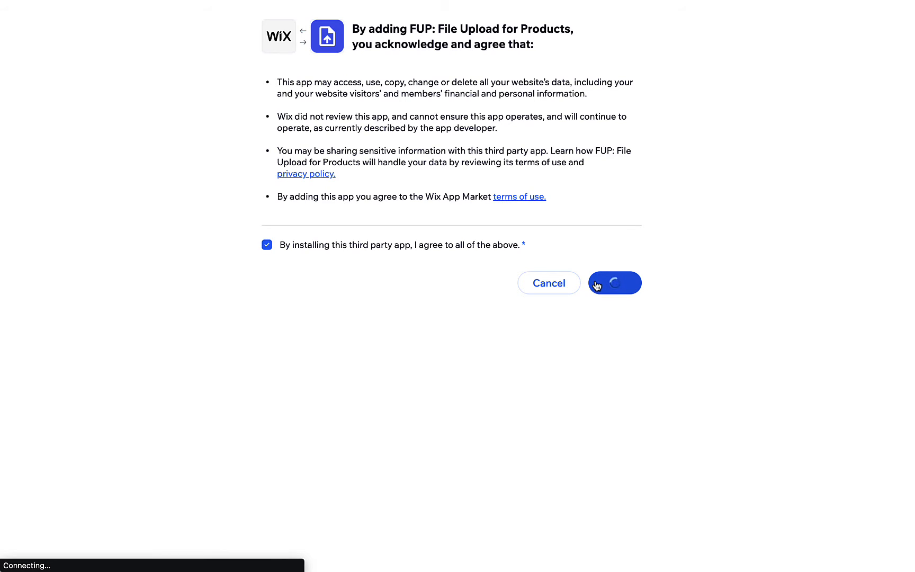
left_click(613, 283)
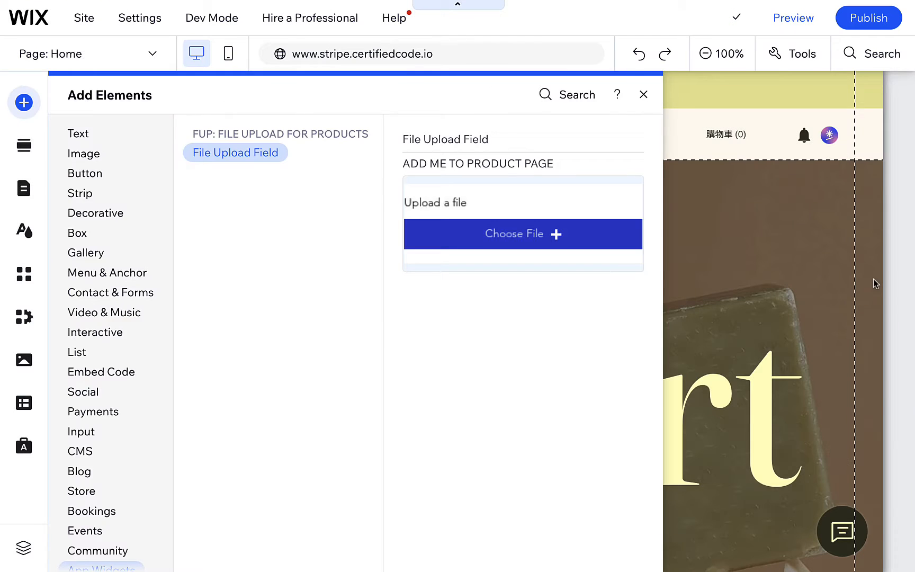
On the Product Page, browse Add Elements for the FUP File Upload Field.
left_click(644, 94)
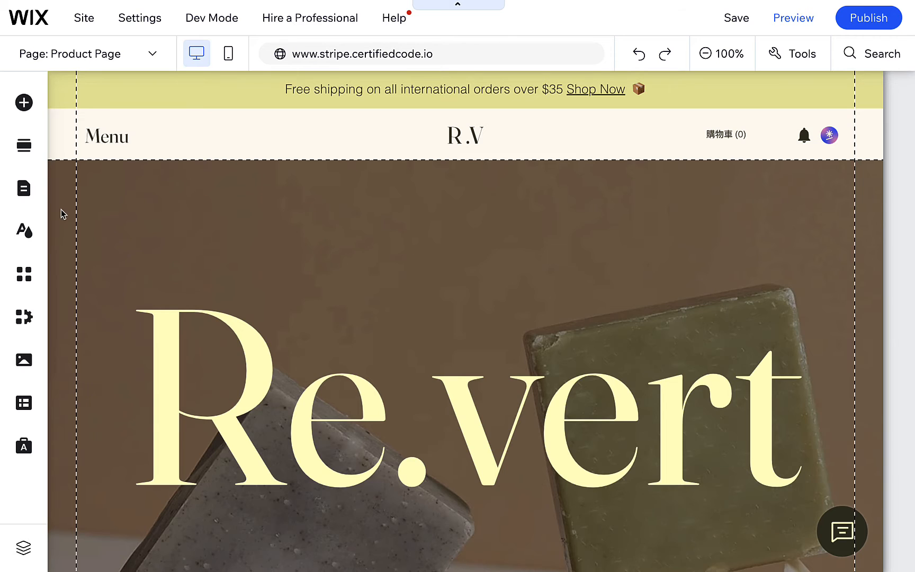
left_click(23, 102)
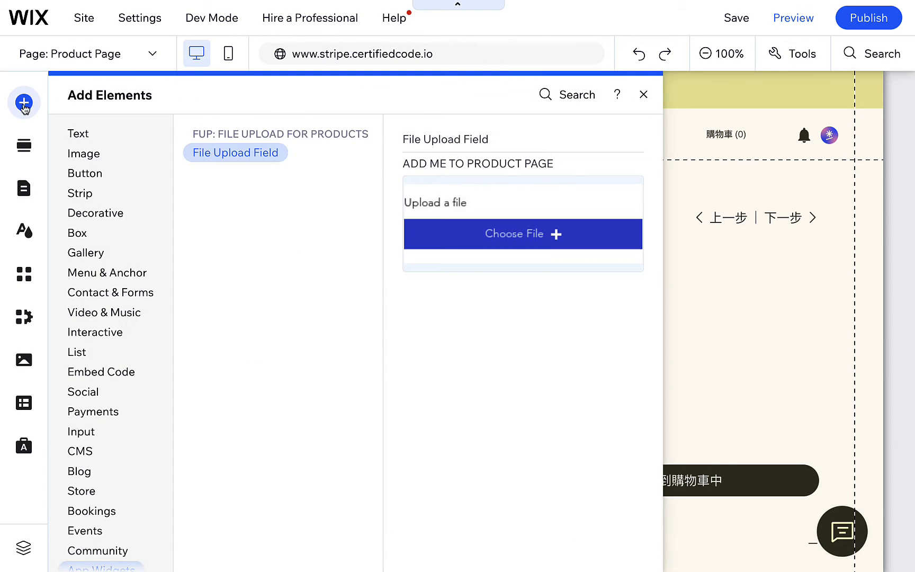
scroll("down", 3)
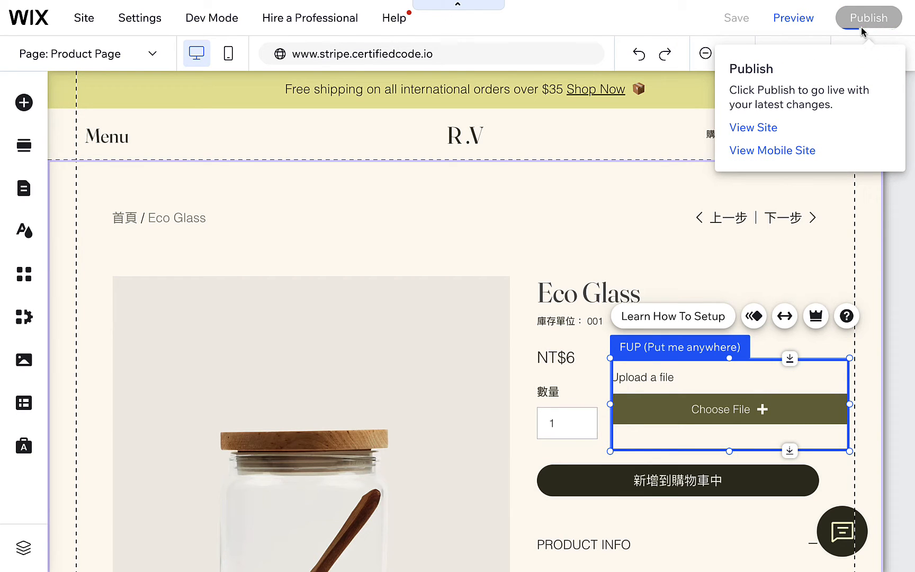
Publish the site with the new file upload field.
left_click(868, 17)
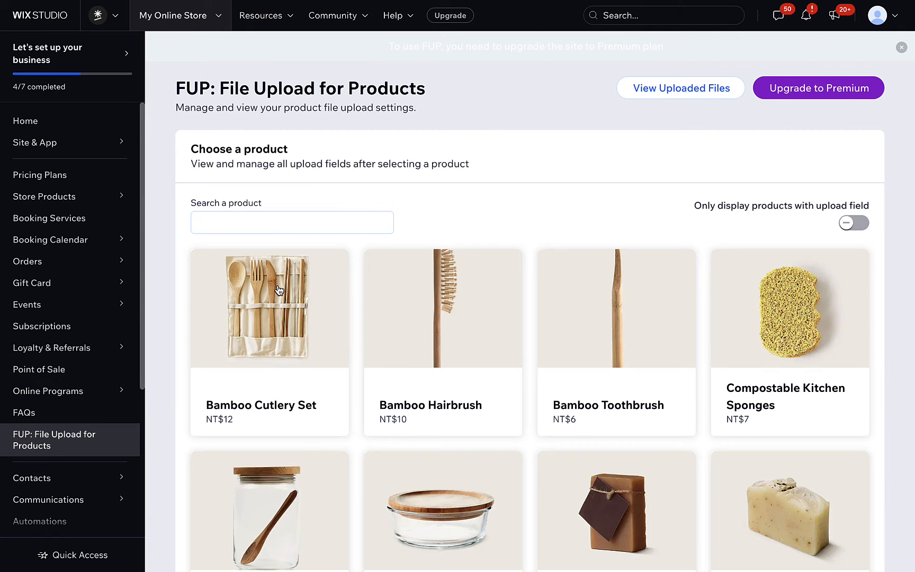
mouse_move(267, 331)
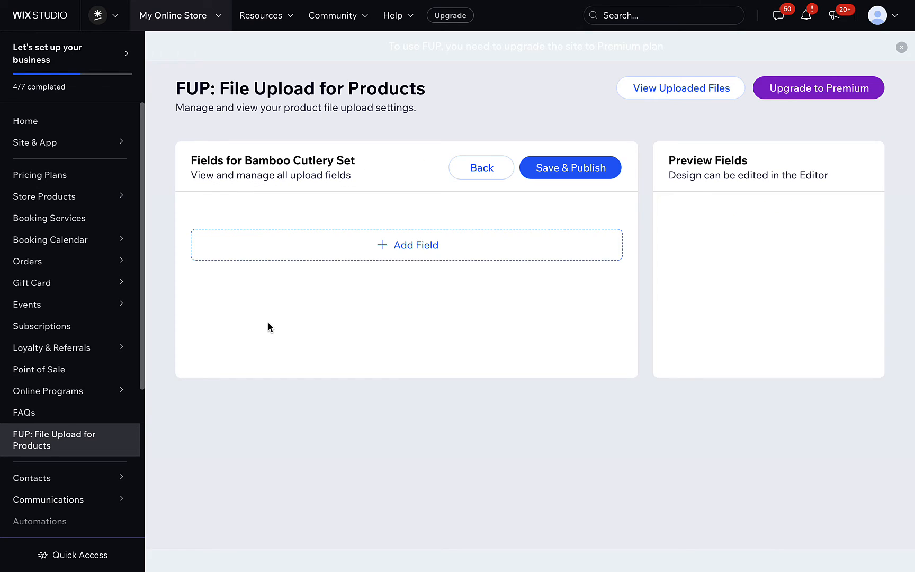
Add an Image upload field to Bamboo Cutlery Set and save and publish it.
left_click(407, 245)
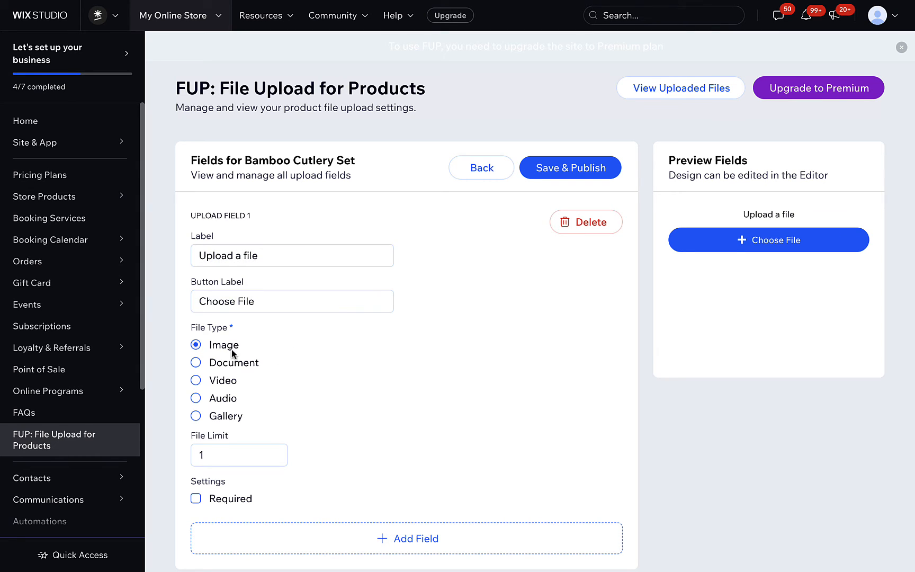
left_click(238, 455)
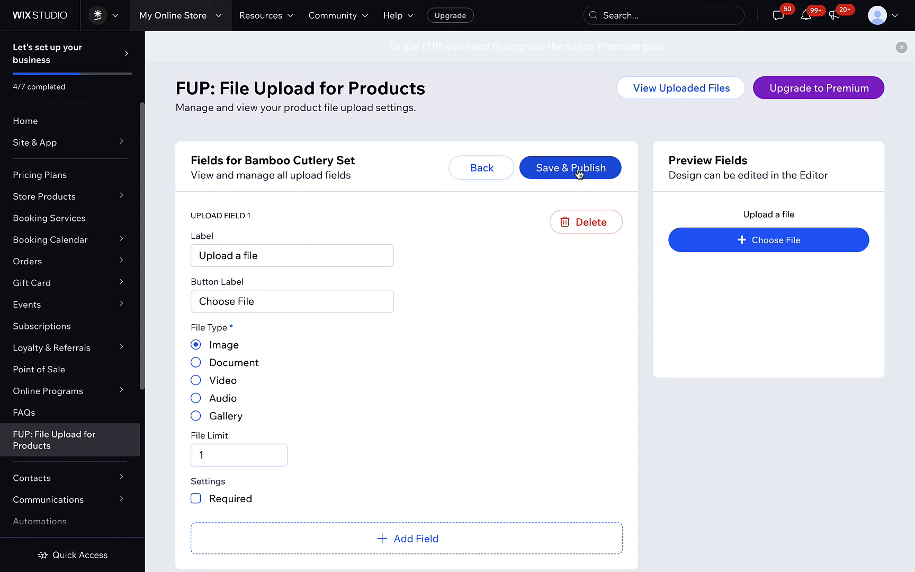
left_click(569, 167)
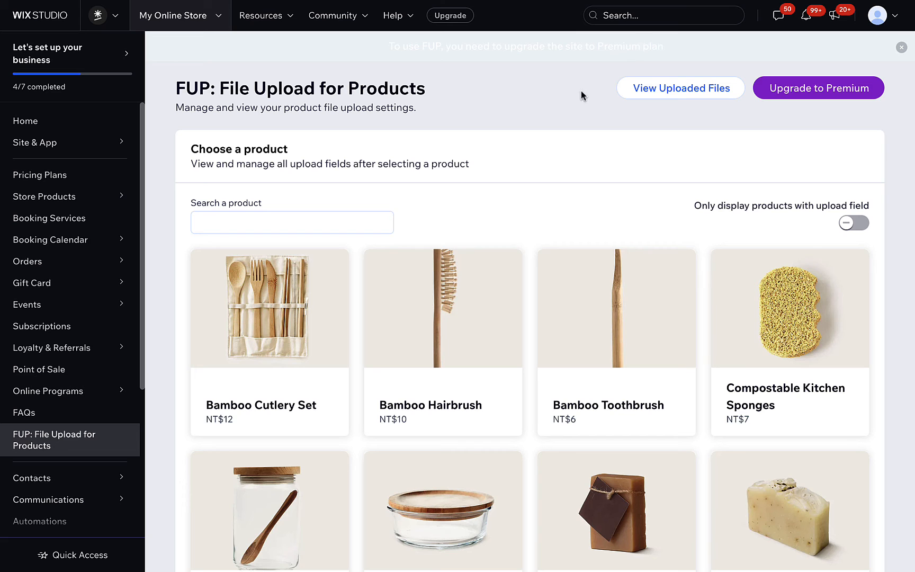
Open the Bamboo Cutlery Set live page from Store Products > Products.
left_click(44, 196)
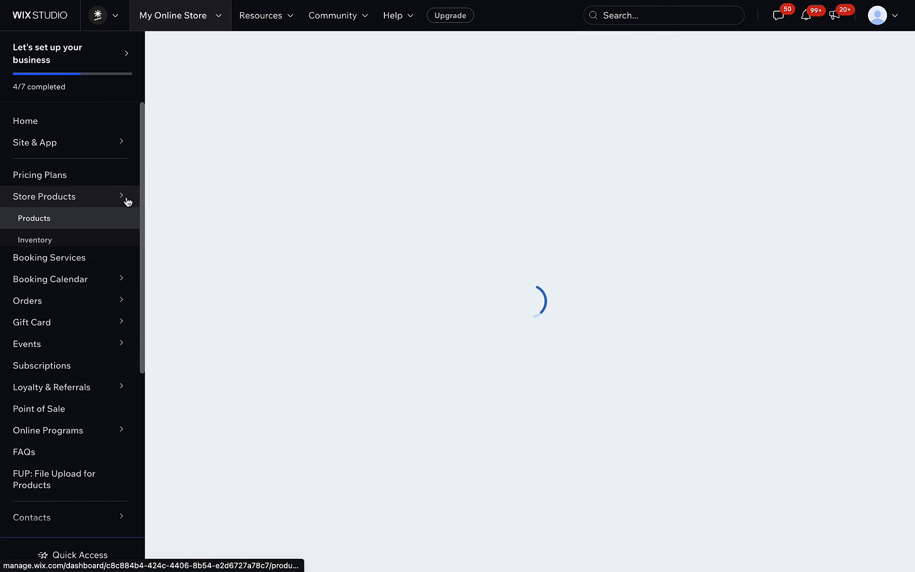
left_click(35, 219)
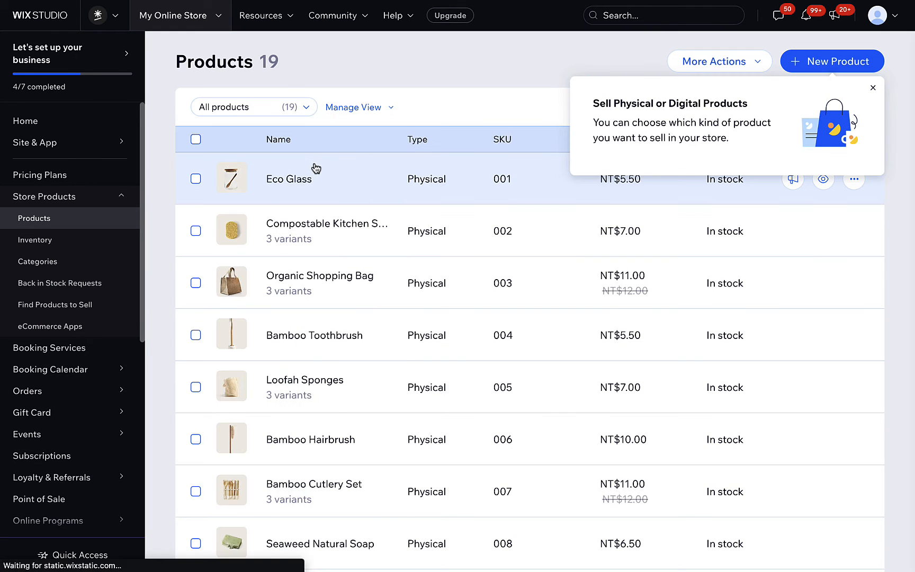
left_click(792, 179)
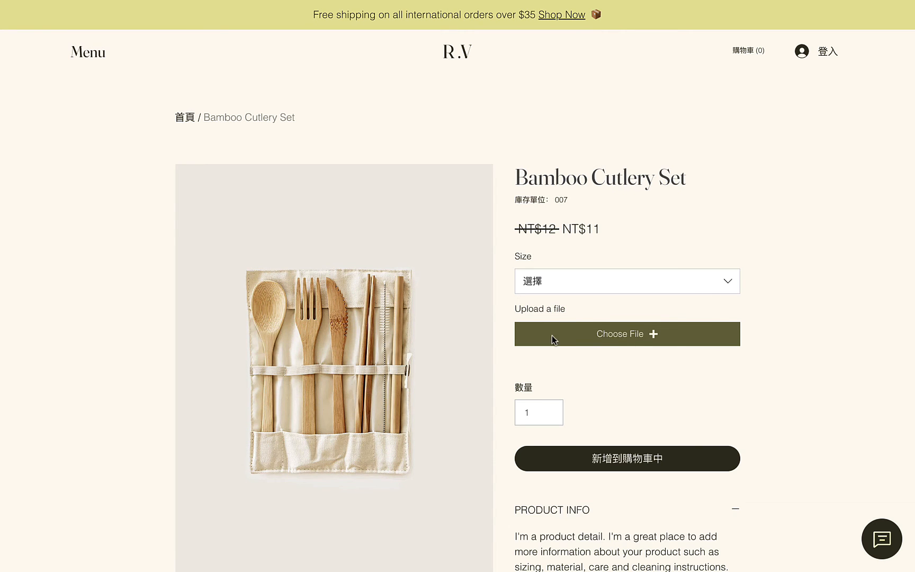
Choose a file in the Bamboo Cutlery Set upload field and select Small size.
left_click(626, 334)
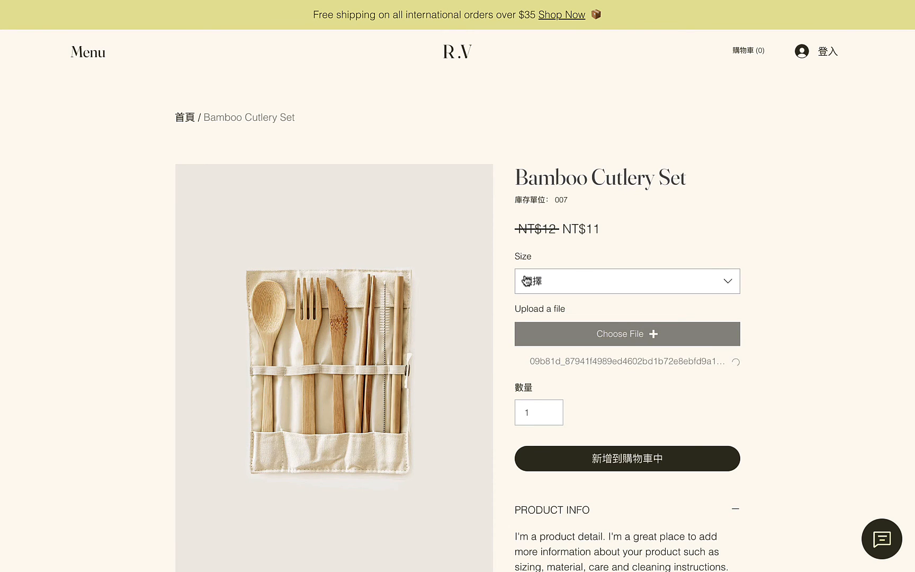
left_click(626, 281)
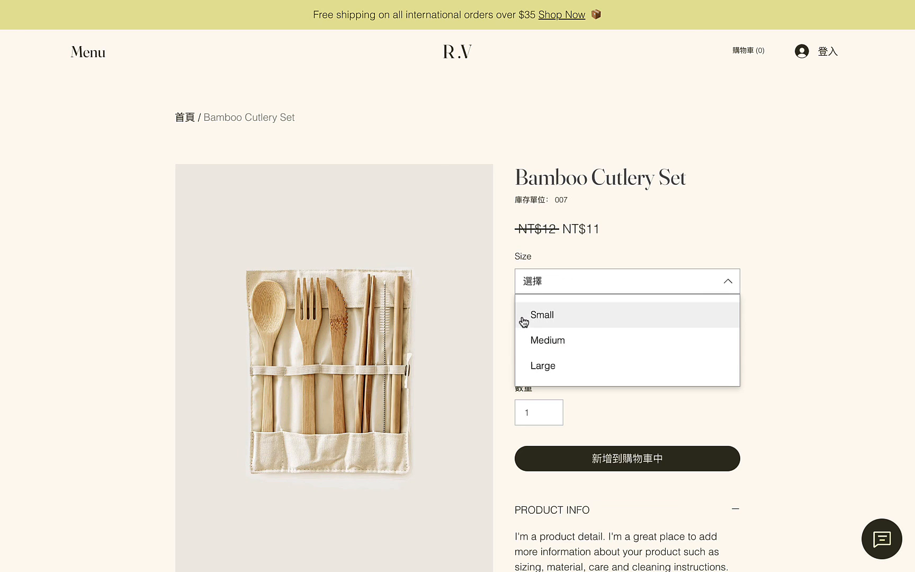
left_click(542, 314)
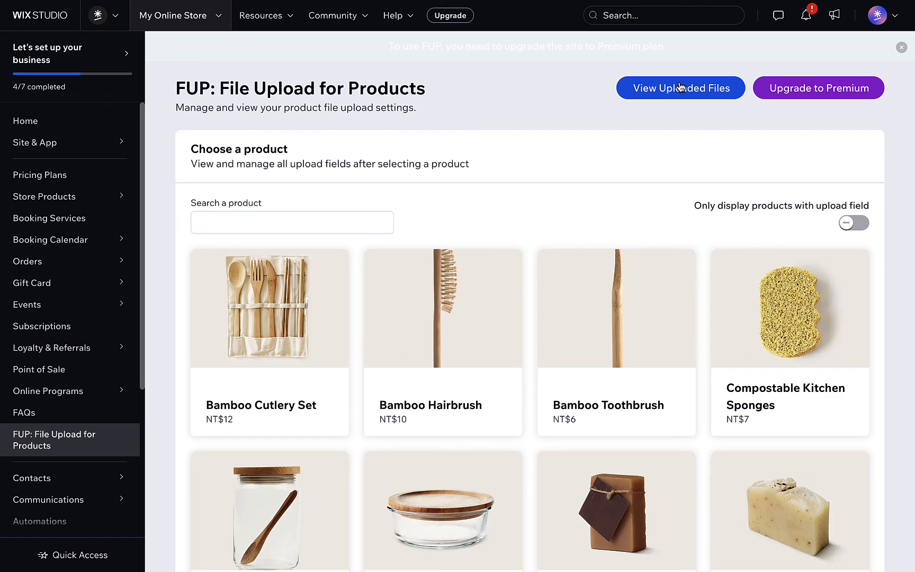
Show the uploaded files list, including Bamboo Cutlery Set's order-not-completed upload.
left_click(679, 88)
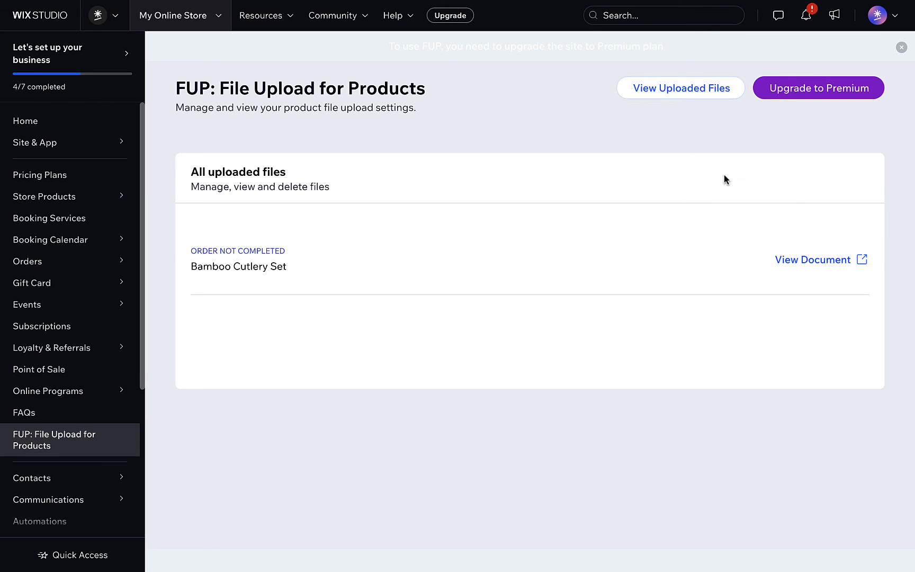
mouse_move(819, 267)
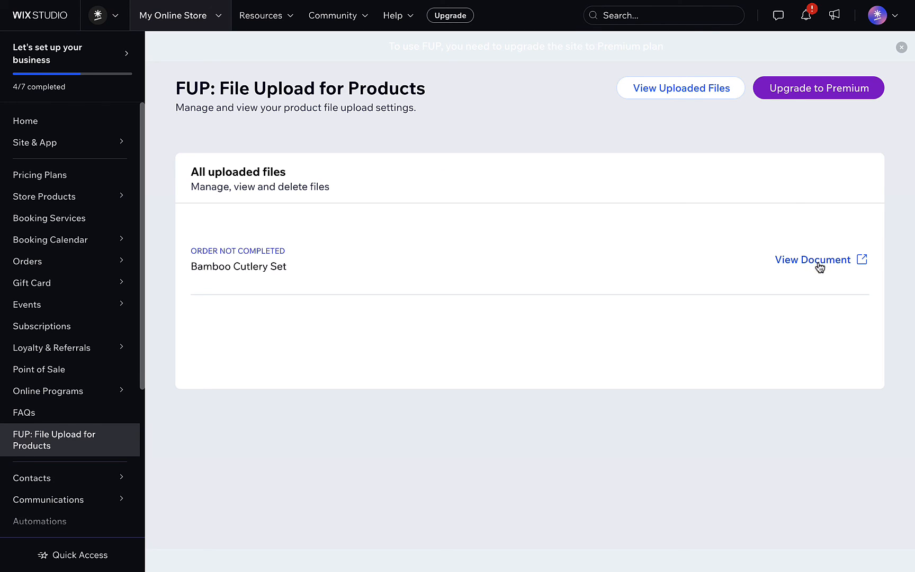